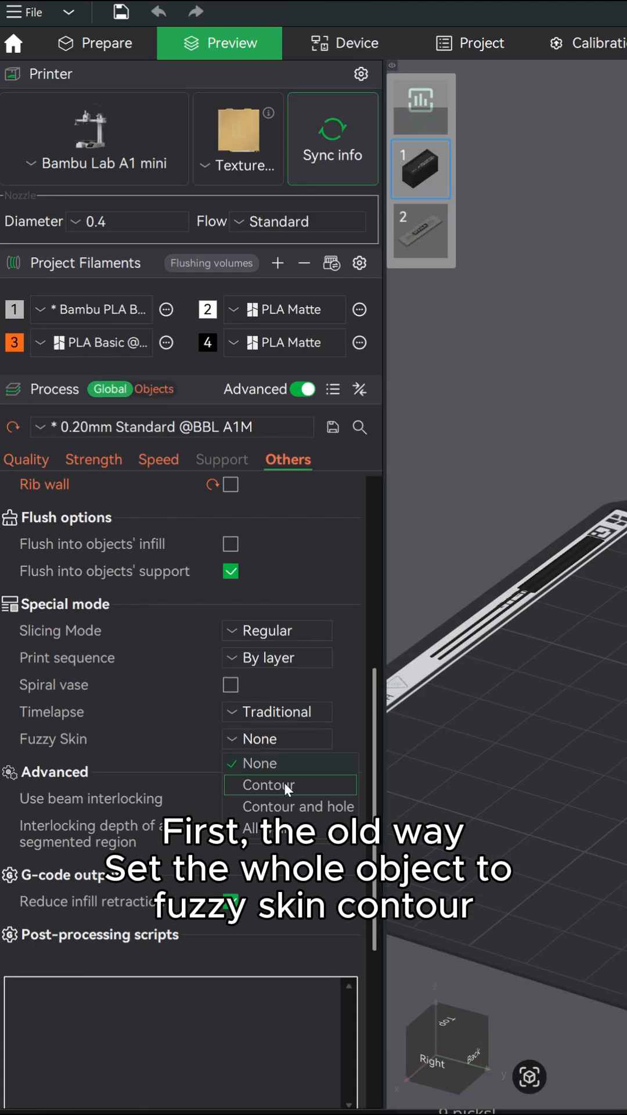
Step: Set the global Fuzzy Skin mode to Contour for fuzzy outer walls
{"action": "left_click", "coordinate": [268, 785]}
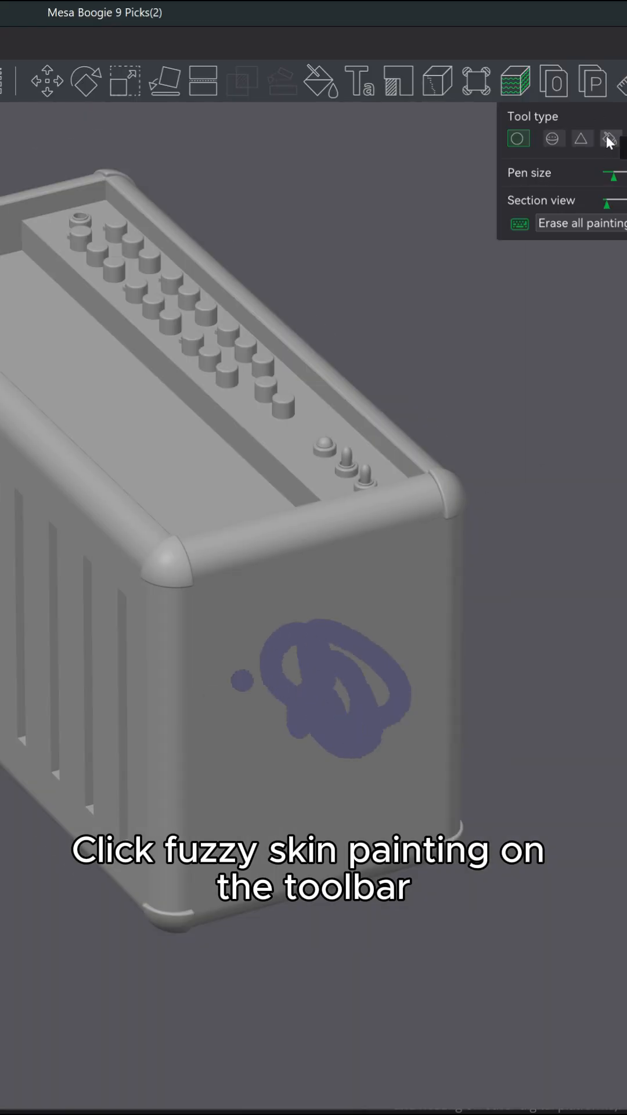
Step: Switch the fuzzy-skin painting brush to the Sphere tool type
{"action": "left_click", "coordinate": [552, 139]}
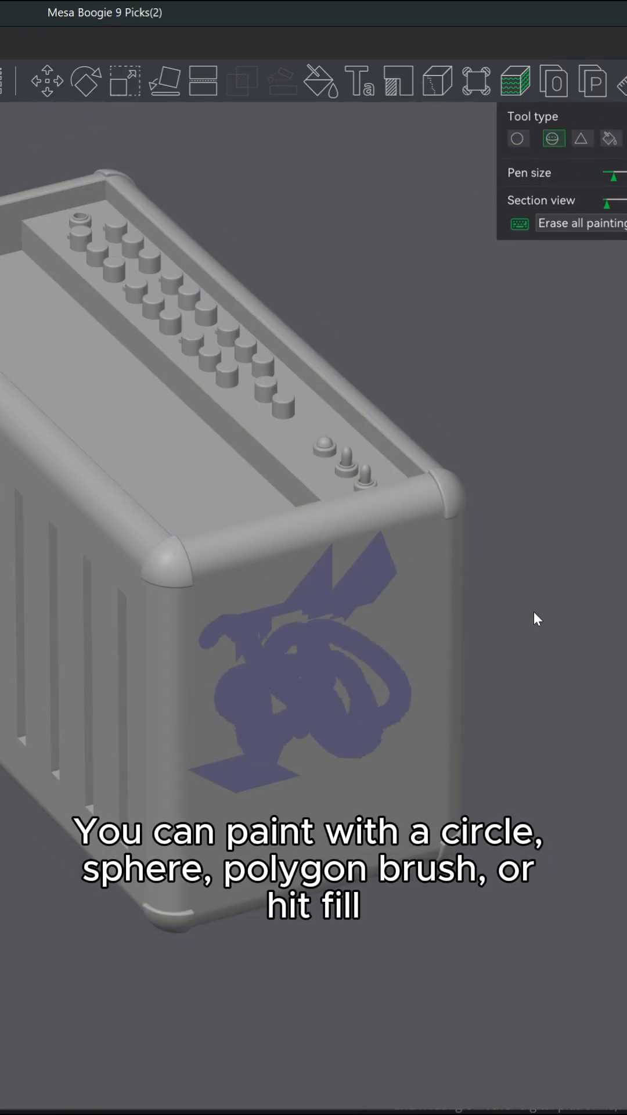